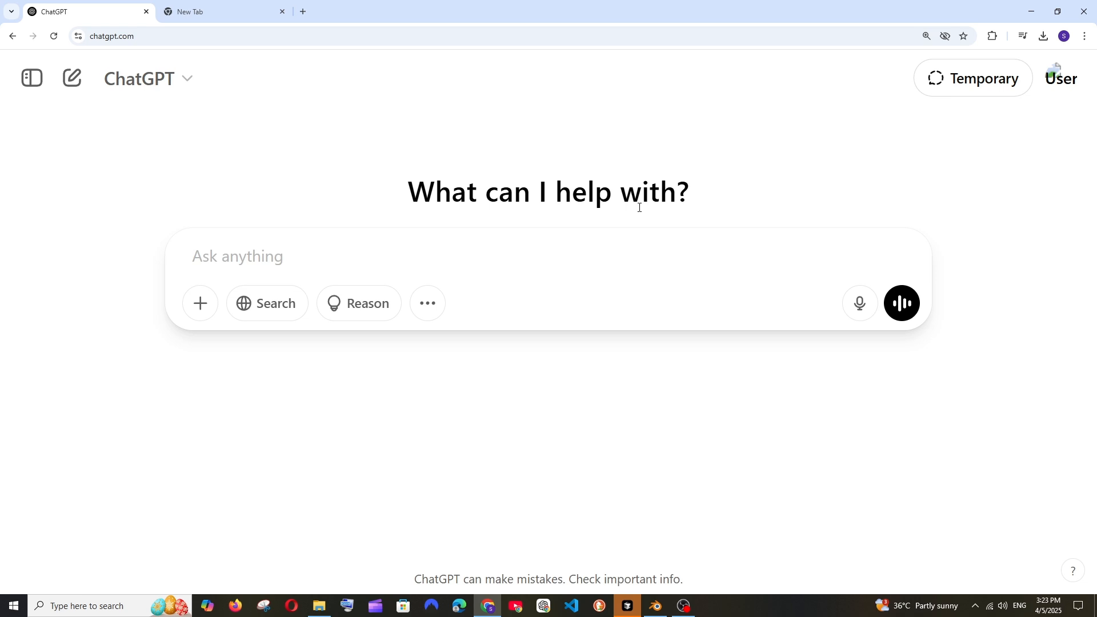
mouse_move(427, 303)
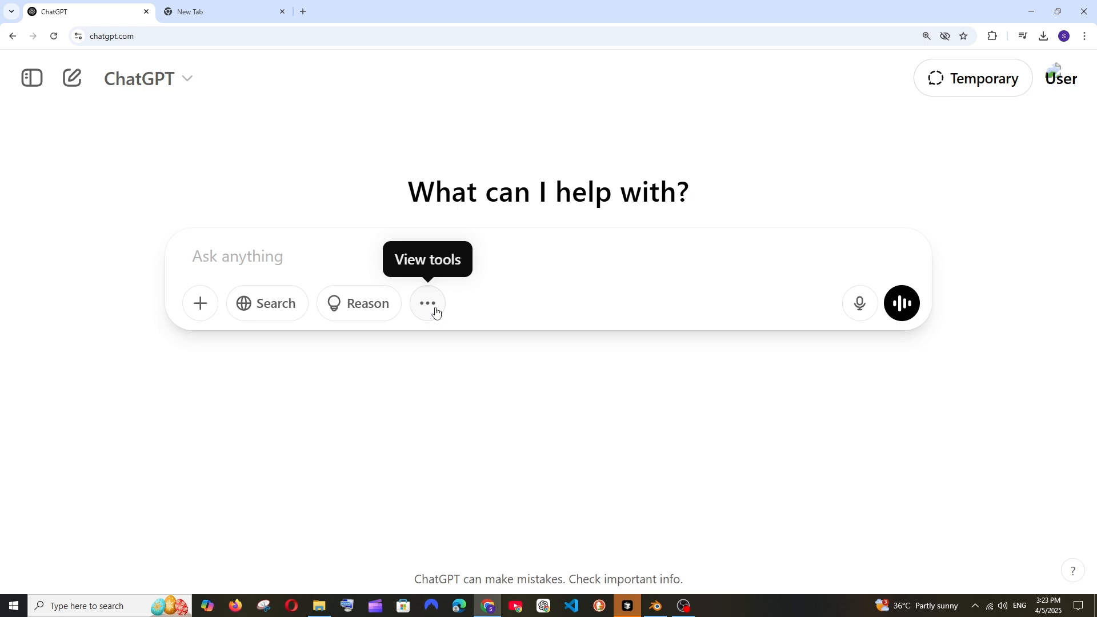
Enable Canvas and enter the prompt 'essay on global warming with 1000 words and headings'
left_click(427, 303)
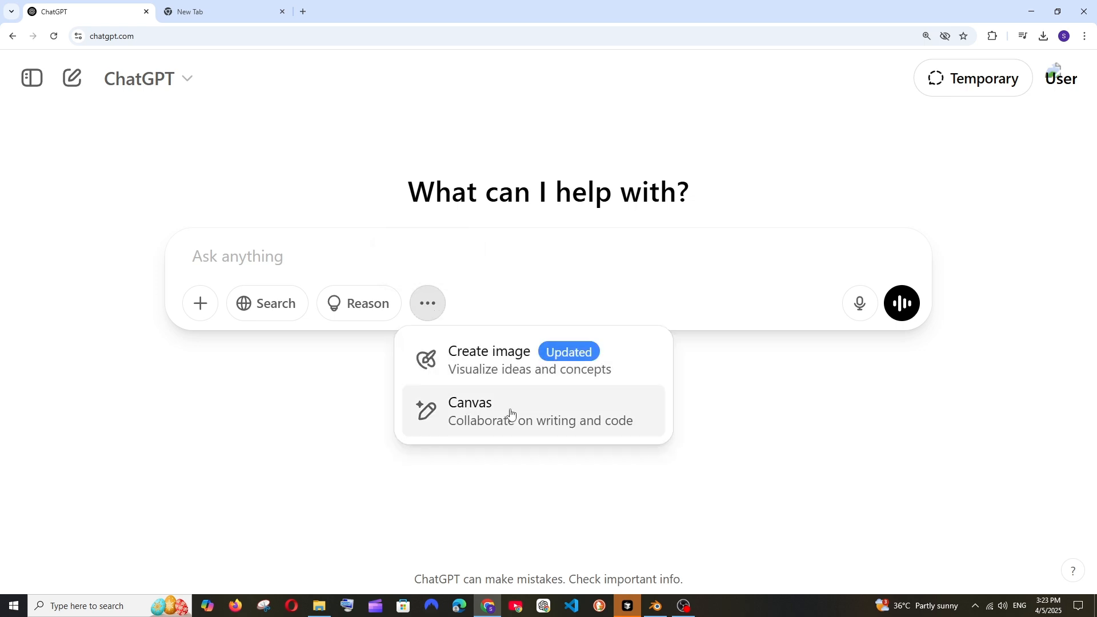
left_click(469, 411)
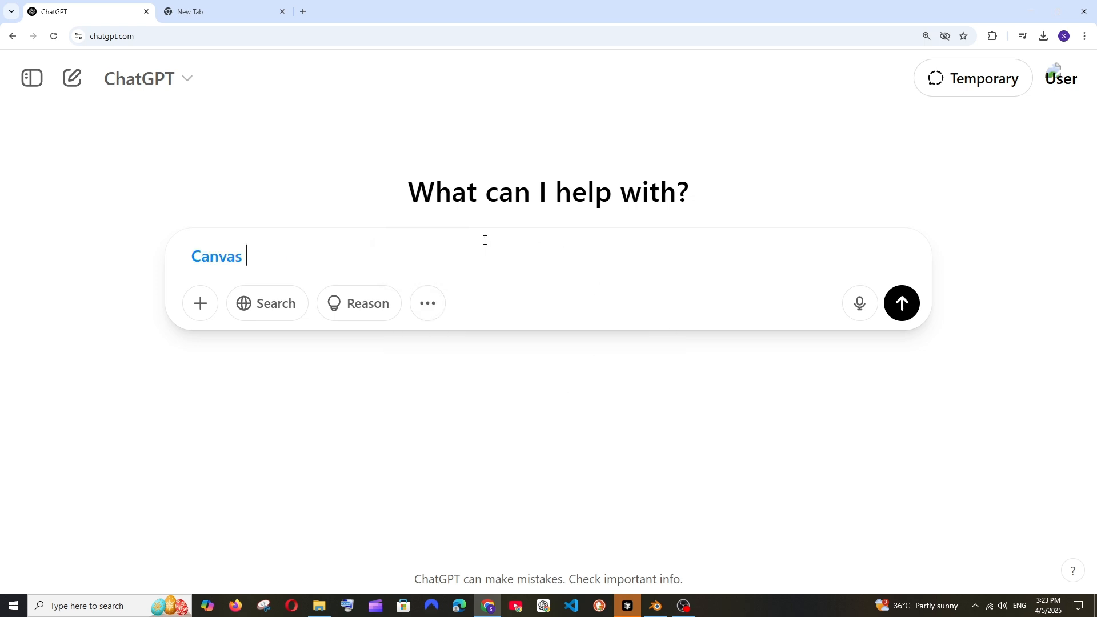
mouse_move(437, 243)
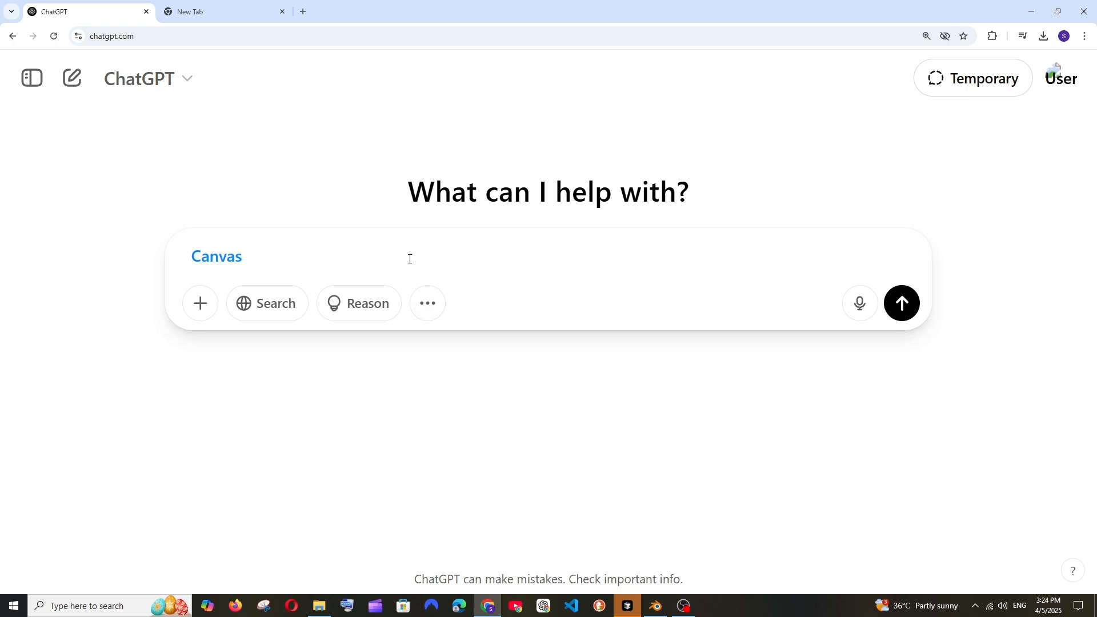
type("essay on global warming with 1000 words and headings")
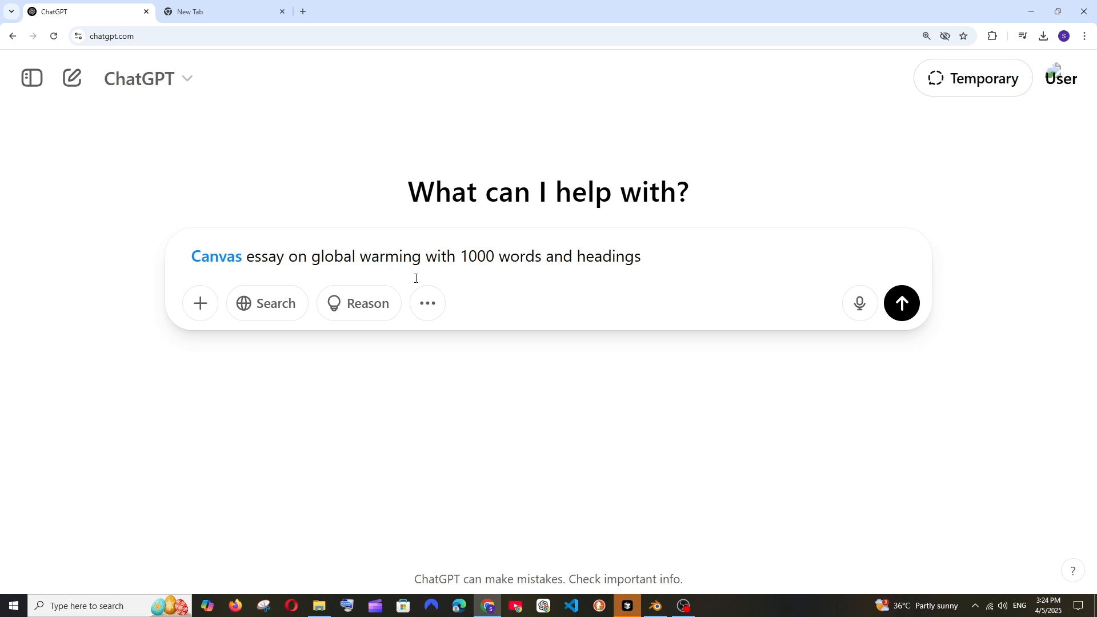
Send the Canvas prompt so ChatGPT writes the 1000-word global warming essay
left_click(901, 302)
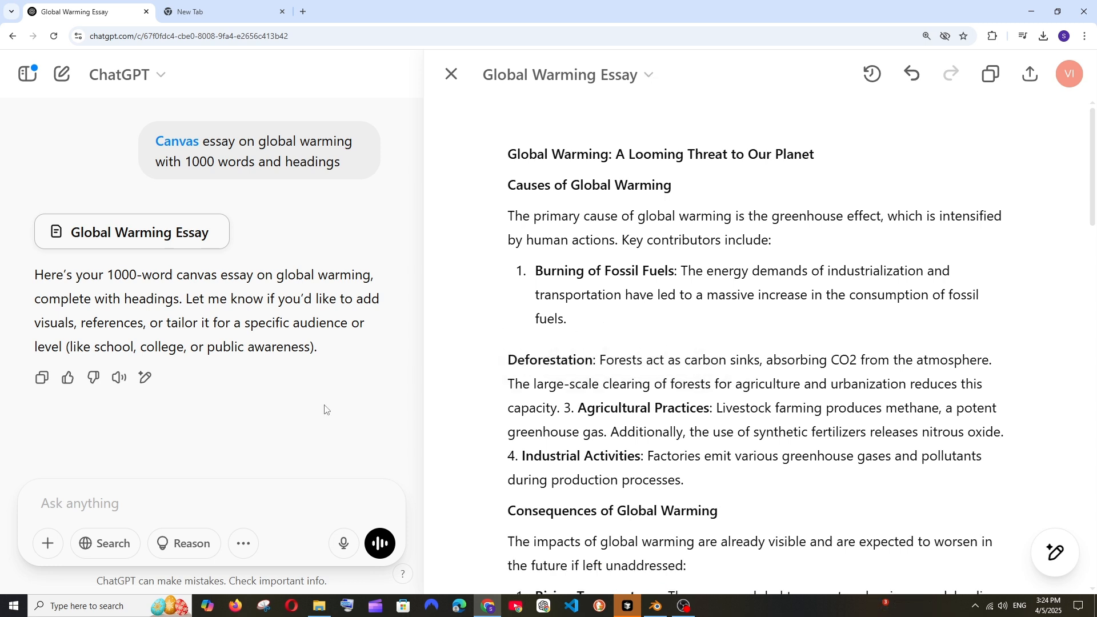
Send the follow-up 'can u convert this into a PDF' about the essay
left_click(168, 503)
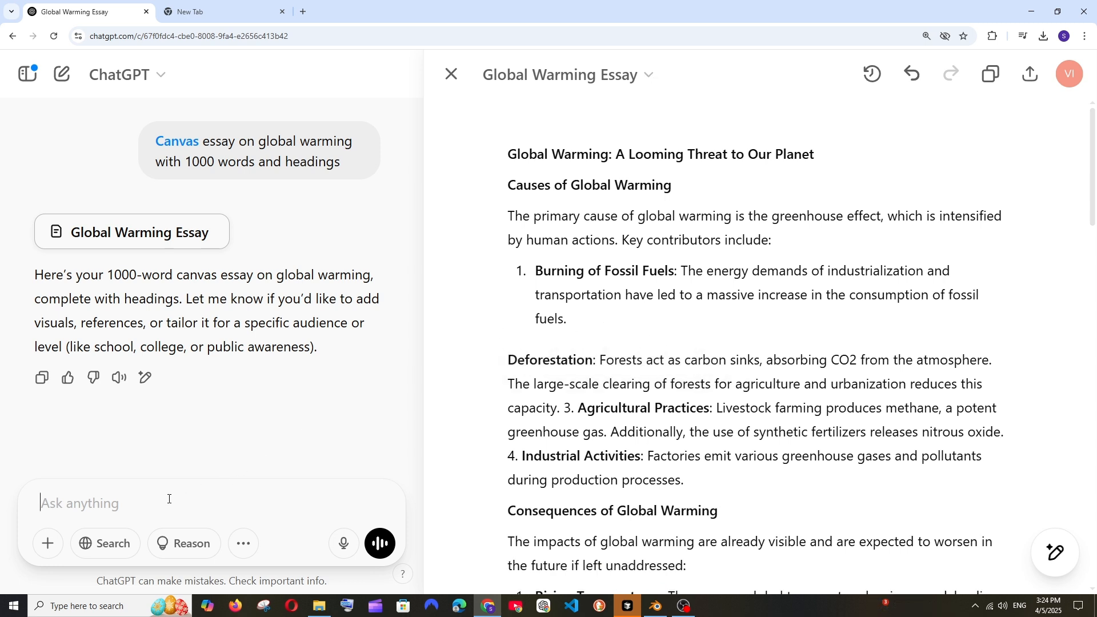
type("can u convert this i")
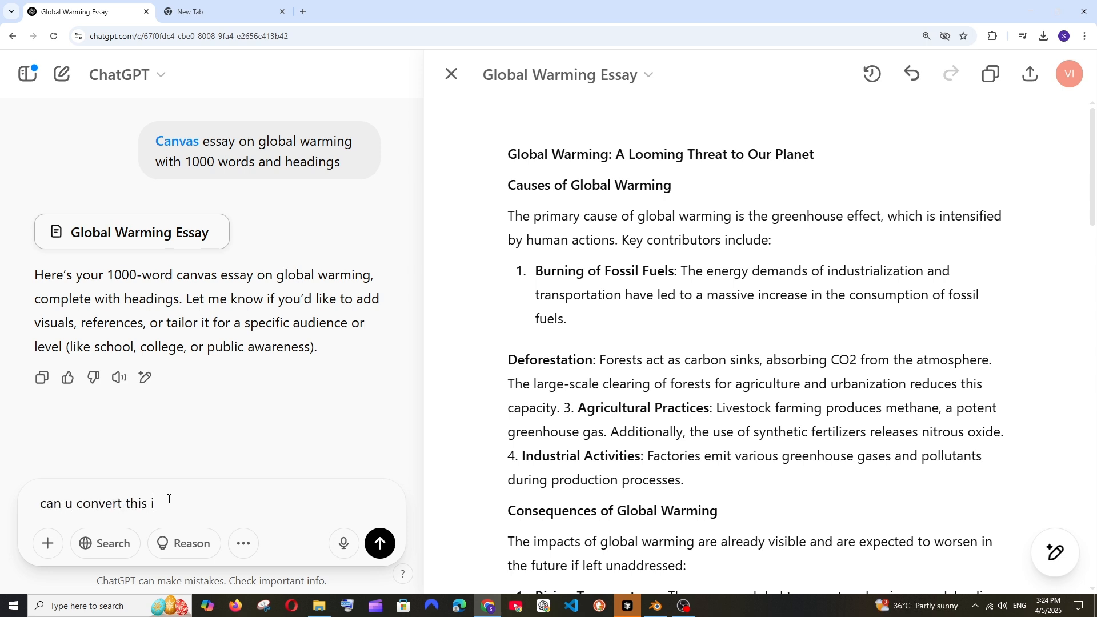
type("nto a PDF")
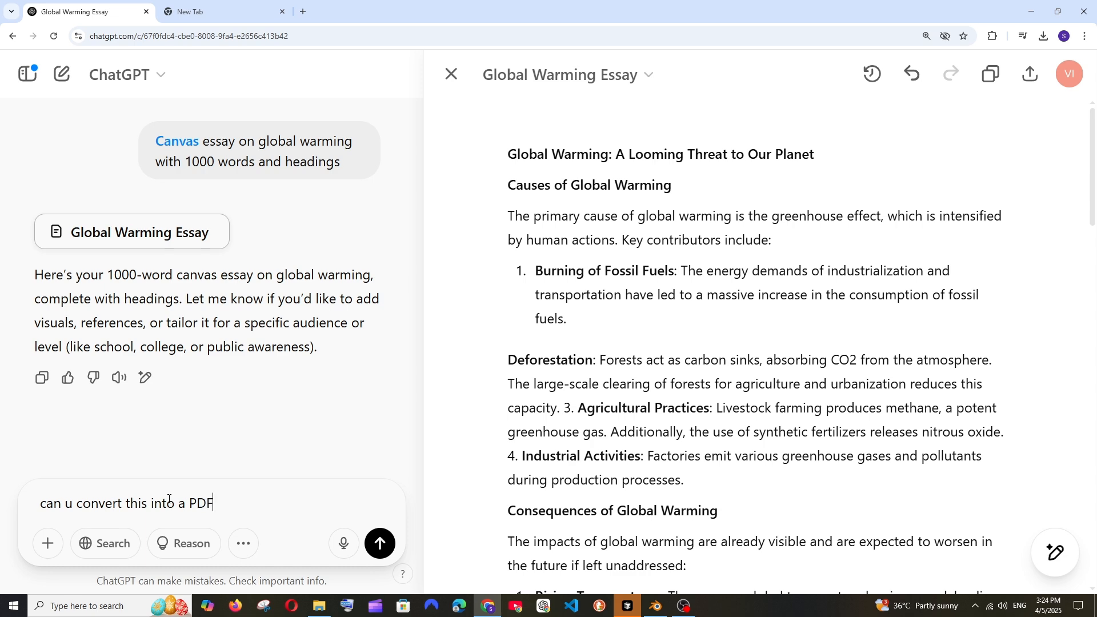
left_click(380, 543)
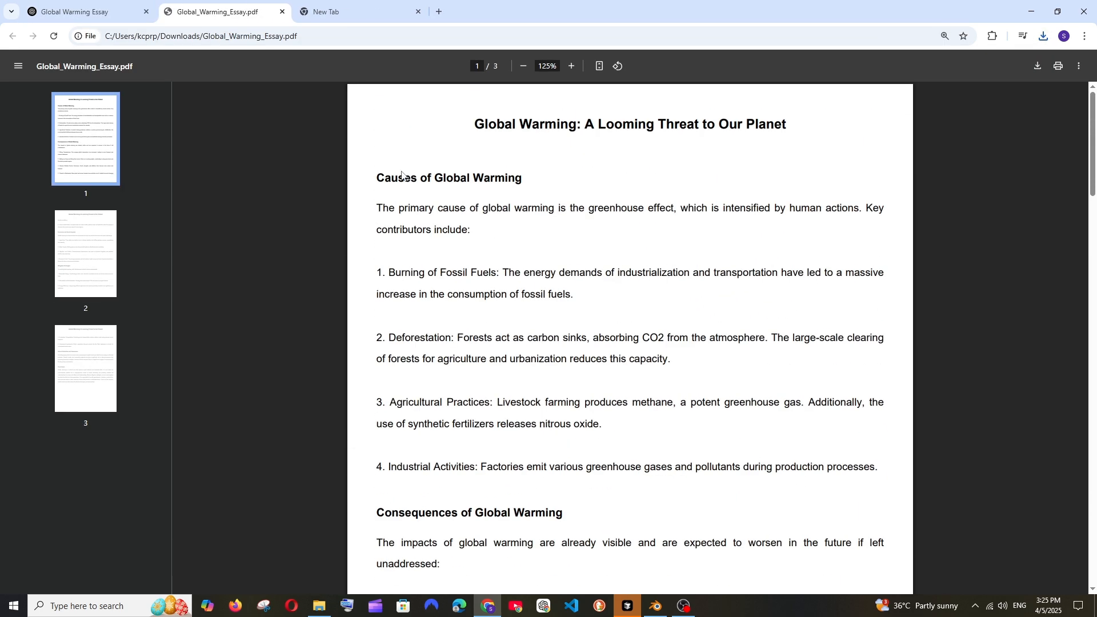
Close the Global_Warming_Essay.pdf tab after reviewing its three pages
left_click(84, 12)
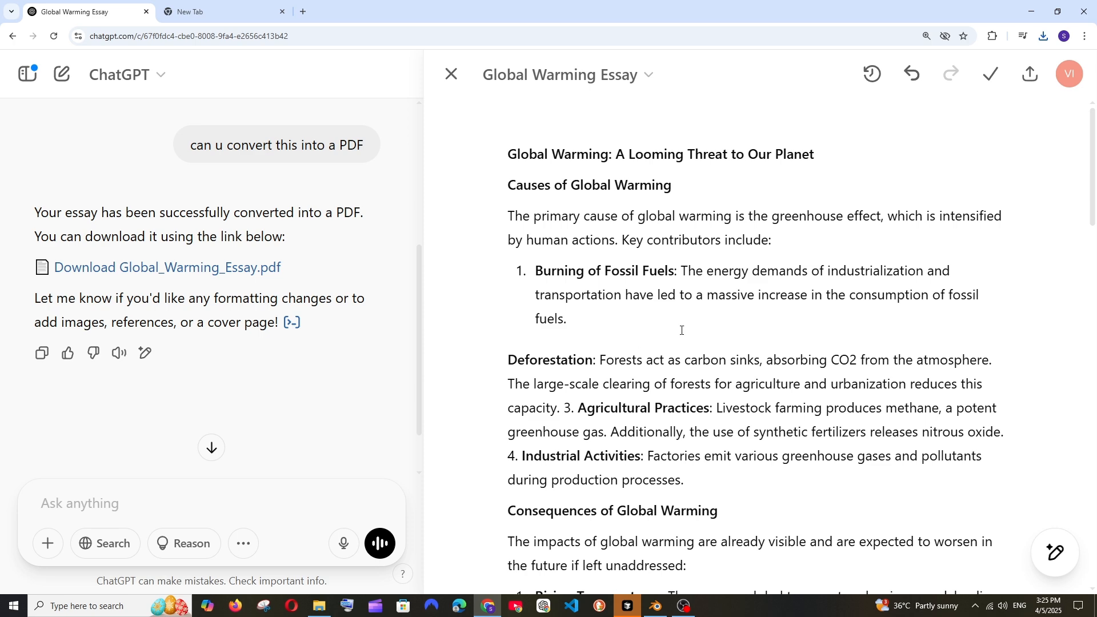
In the new tab, open Google Docs from the Google apps grid
left_click(209, 11)
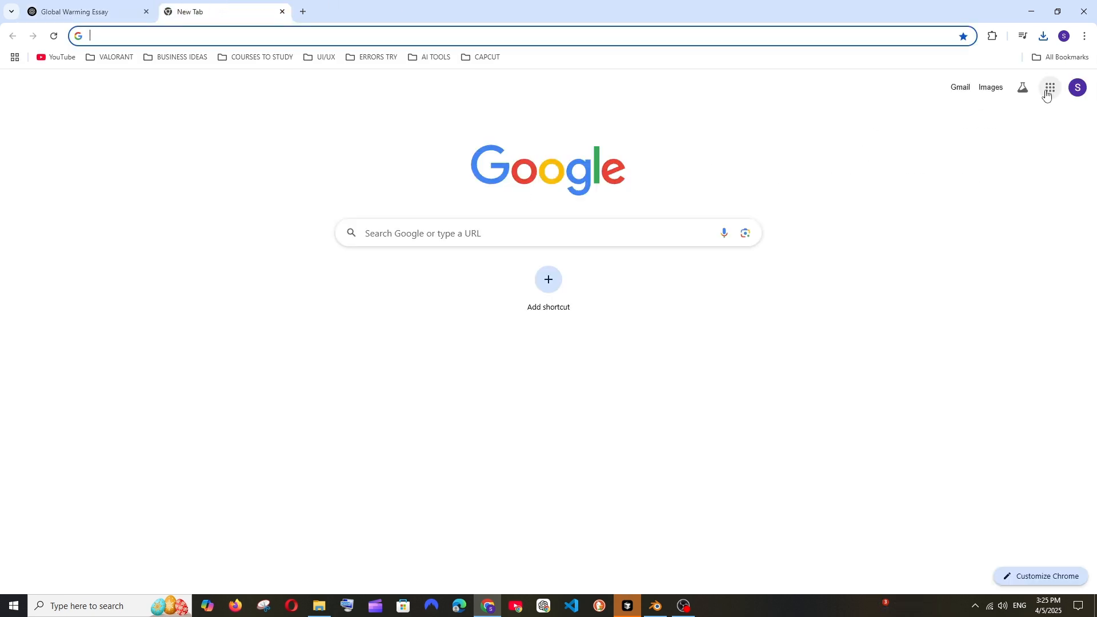
left_click(1049, 87)
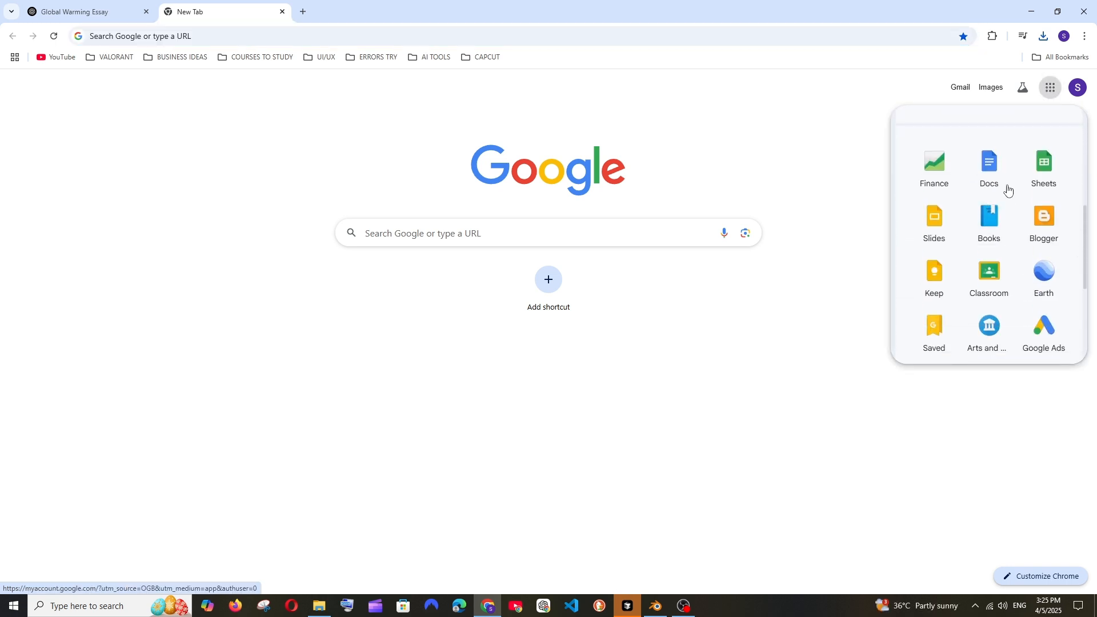
left_click(989, 165)
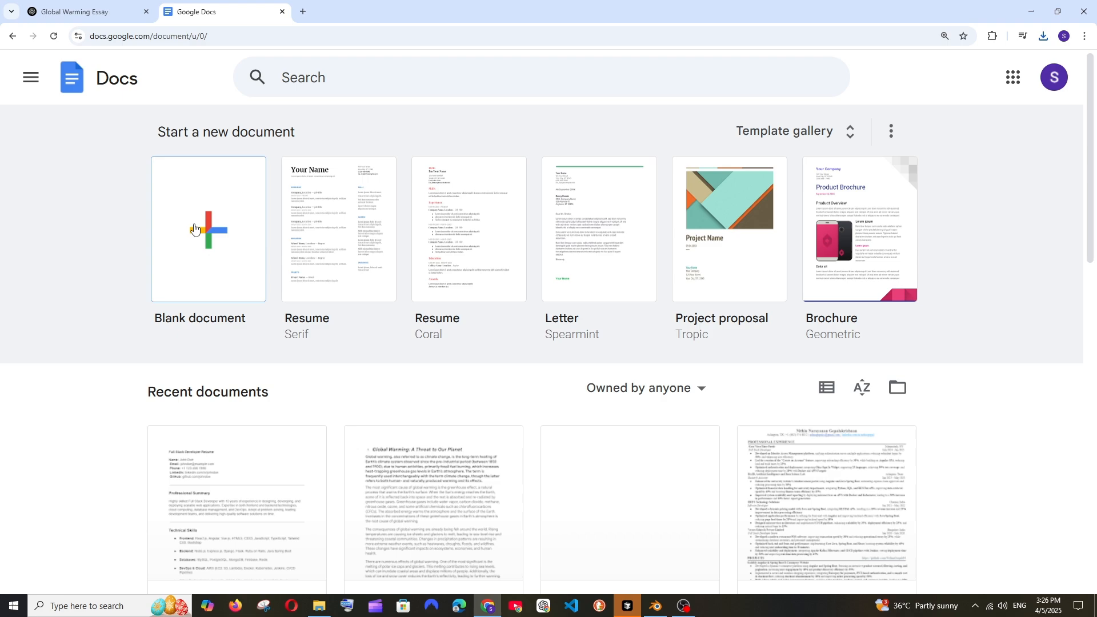
Create a blank Google Doc and paste in the Canvas global warming essay
left_click(208, 230)
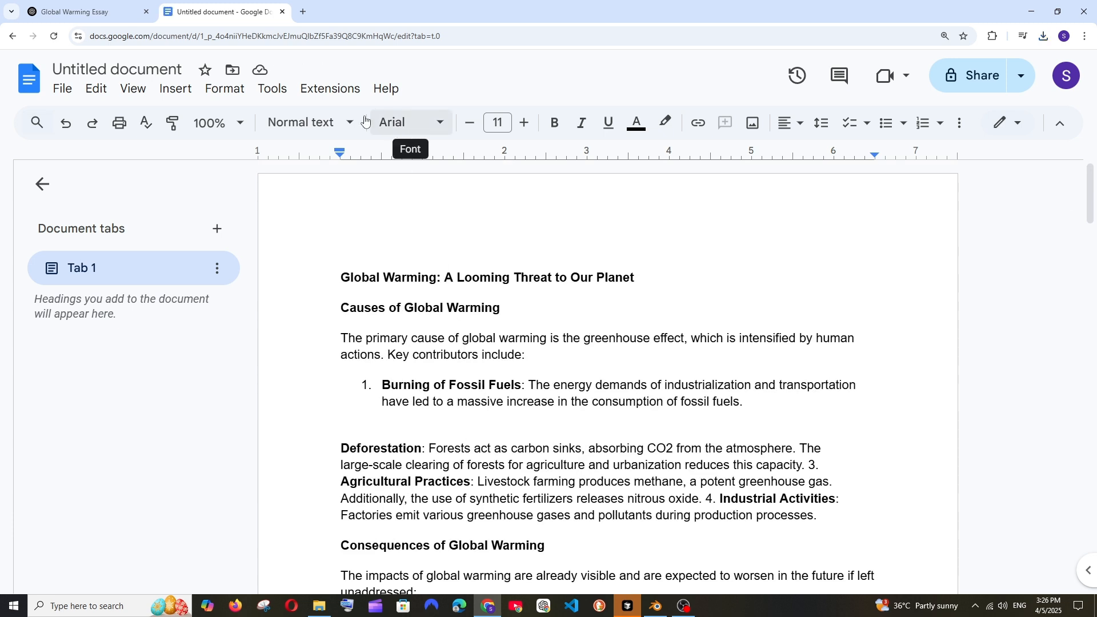
mouse_move(624, 297)
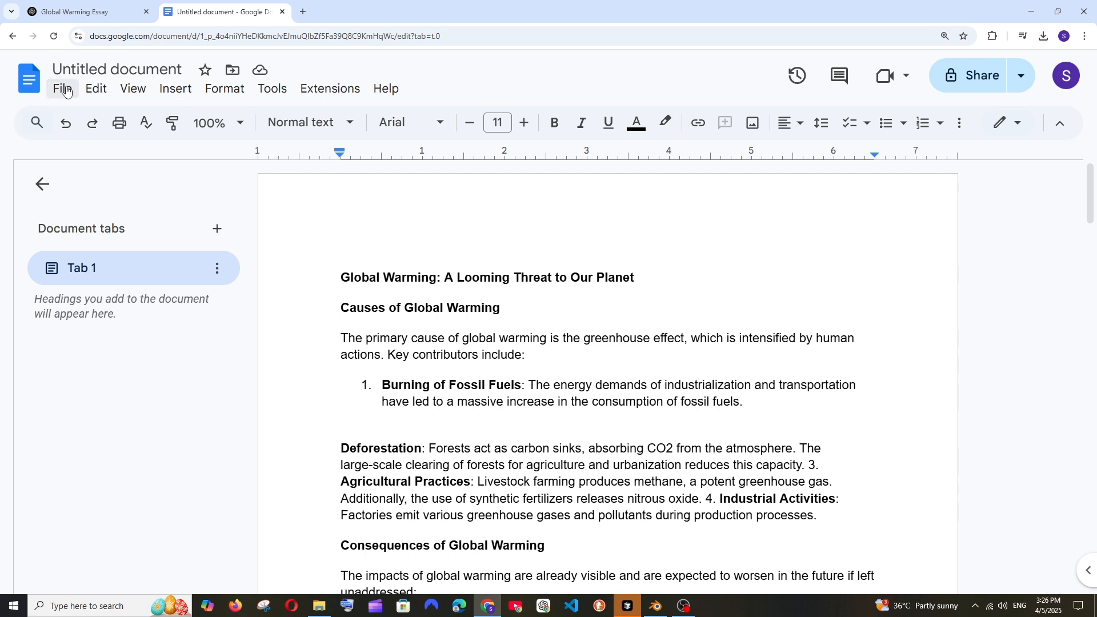
Download the Doc as PDF Document (.pdf), open it, then return to ChatGPT
left_click(62, 87)
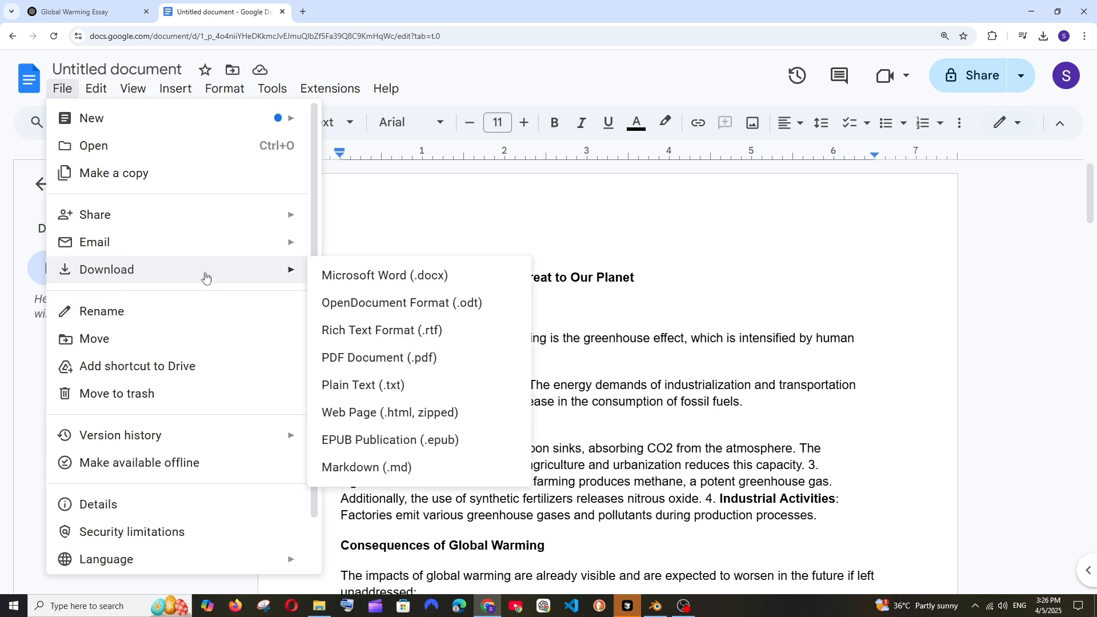
mouse_move(369, 358)
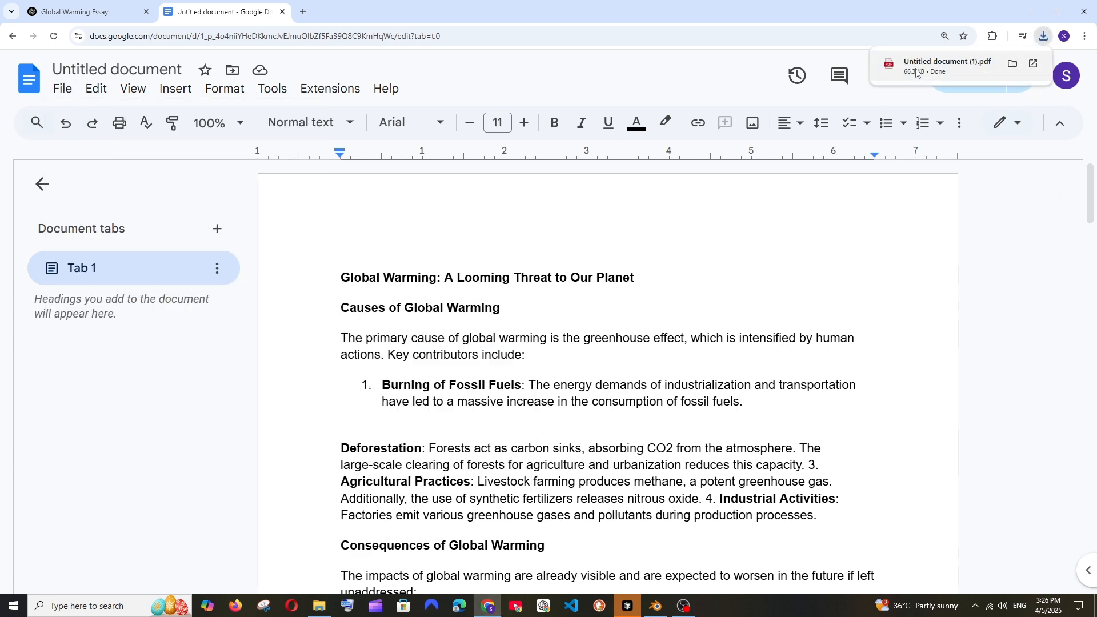
left_click(946, 66)
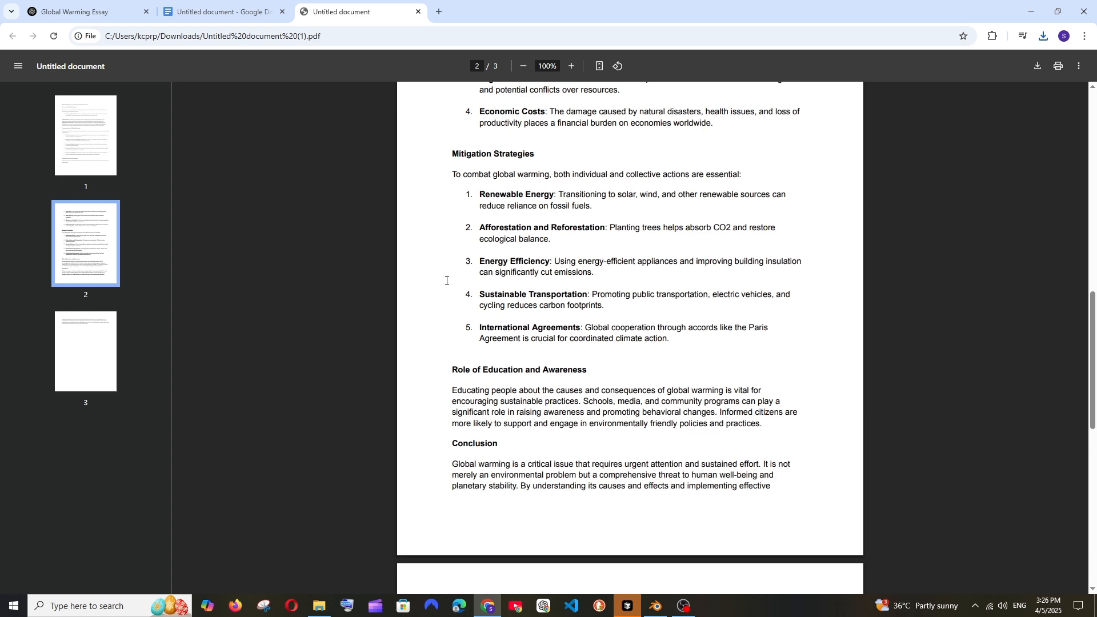
left_click(77, 12)
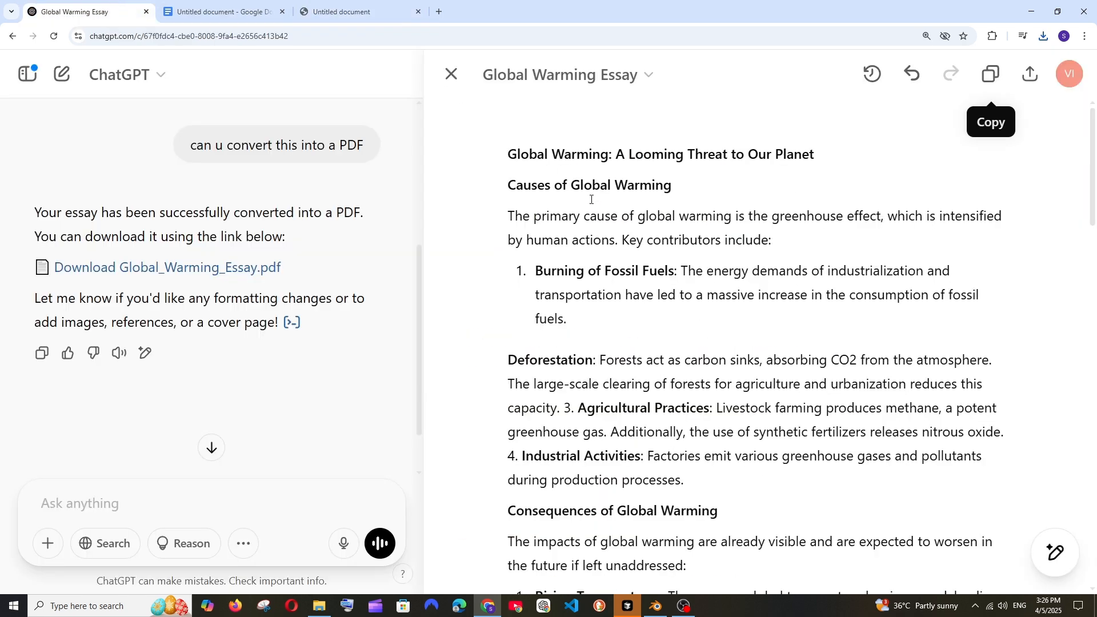